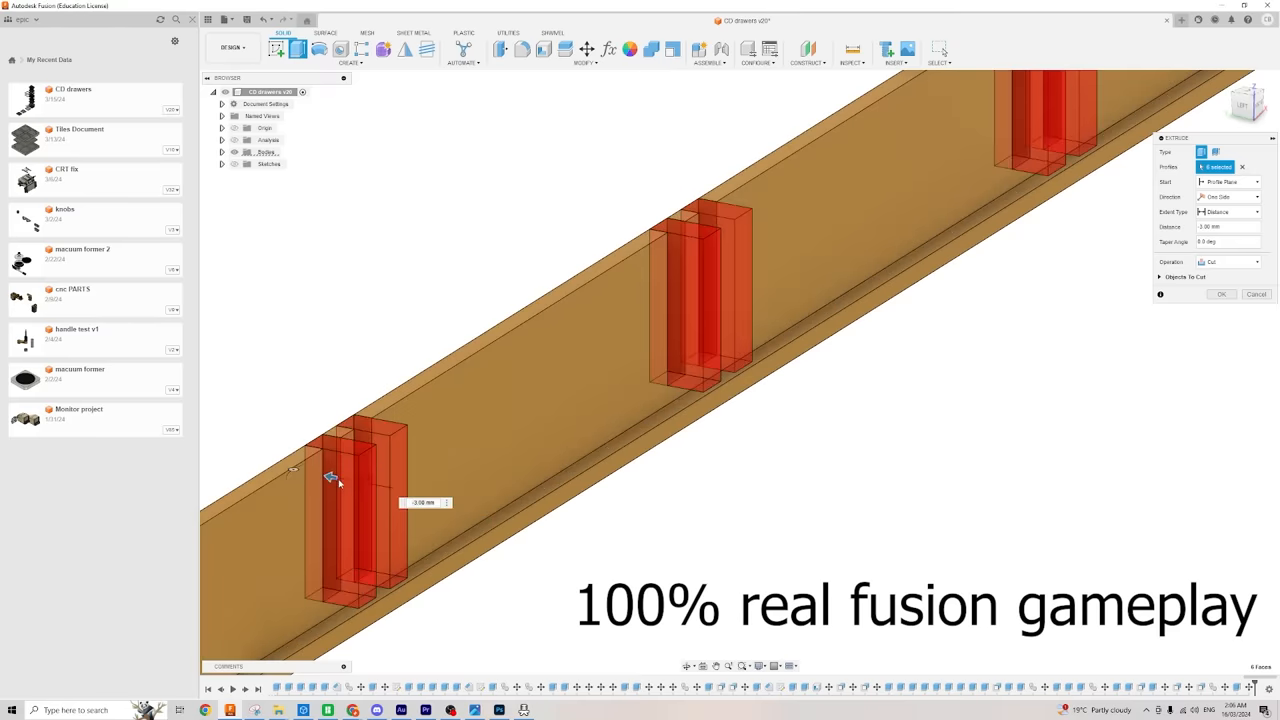
# Step: Drag the distance arrow to set the six-slot cut depth from -3 mm to -1 mm
pyautogui.moveTo(330, 478); pyautogui.dragTo(368, 488)
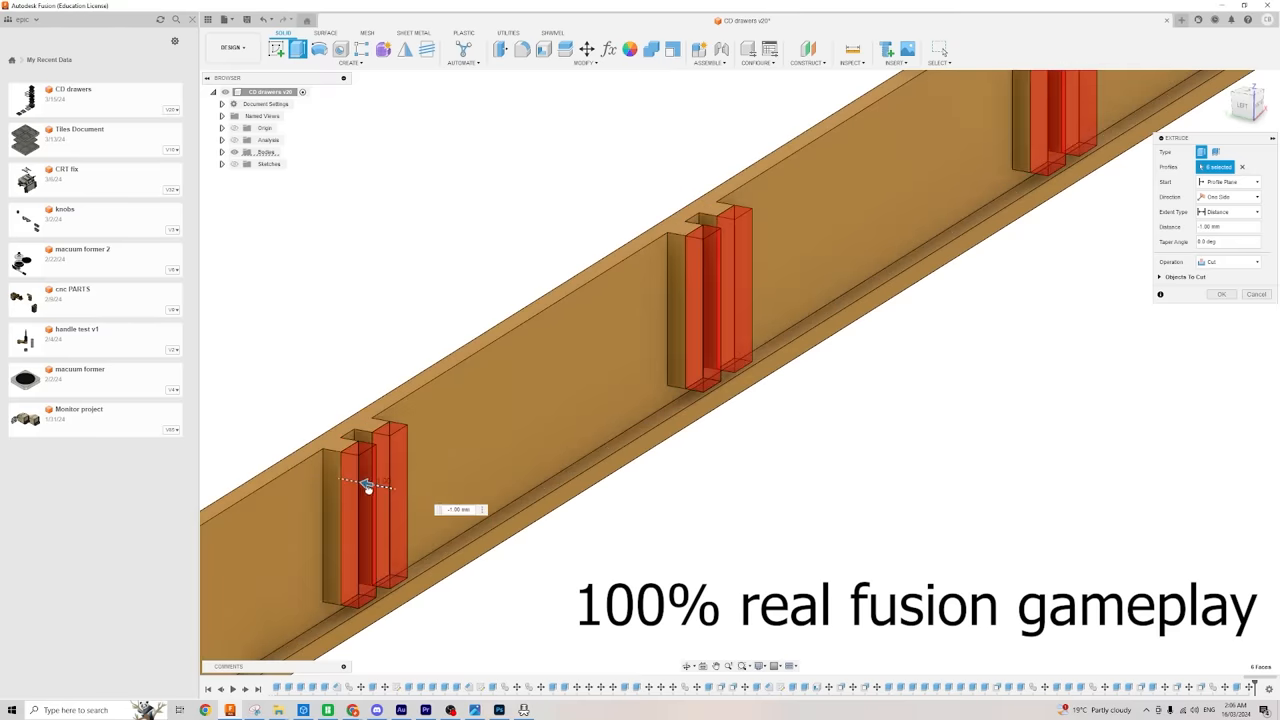